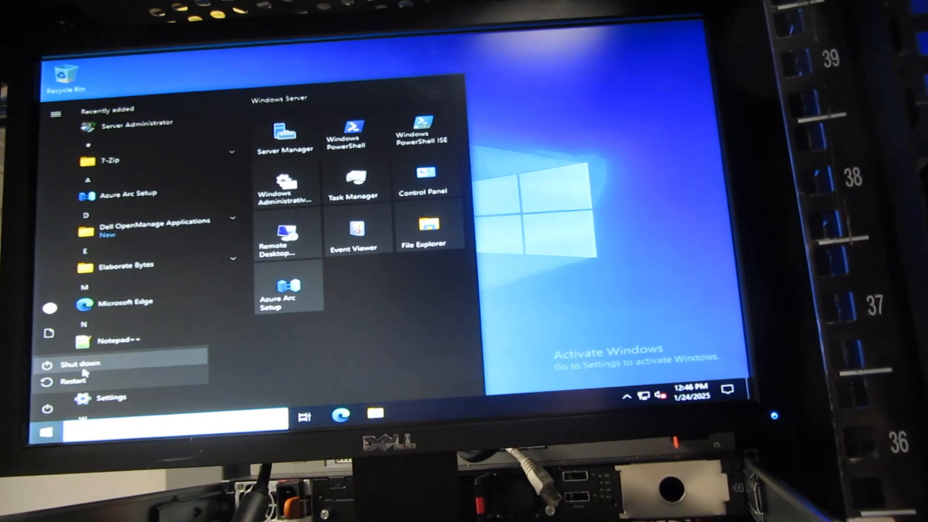
# Request a shutdown from the Start menu, raising the 'Someone else is still using this computer' warning
pyautogui.click(80, 364)
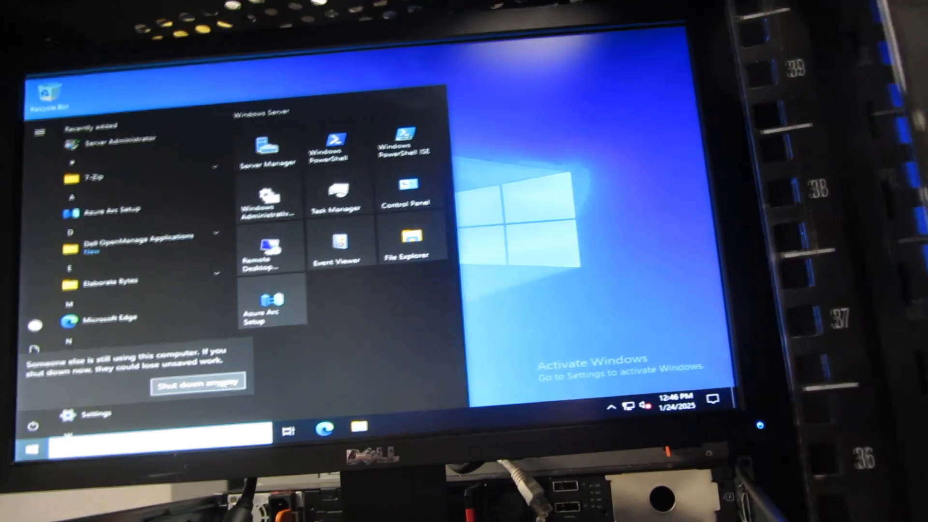